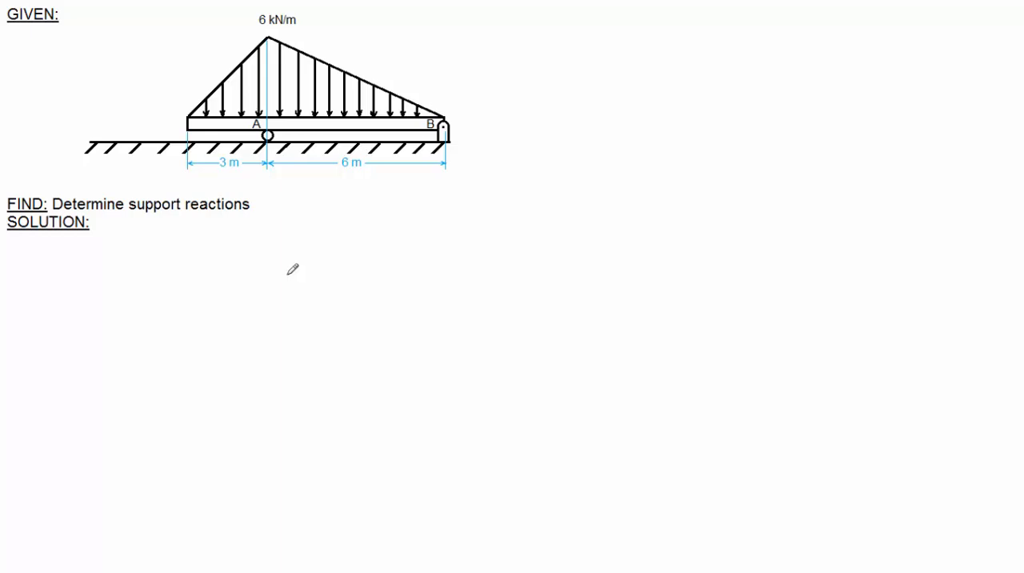
mouse_move(255, 230)
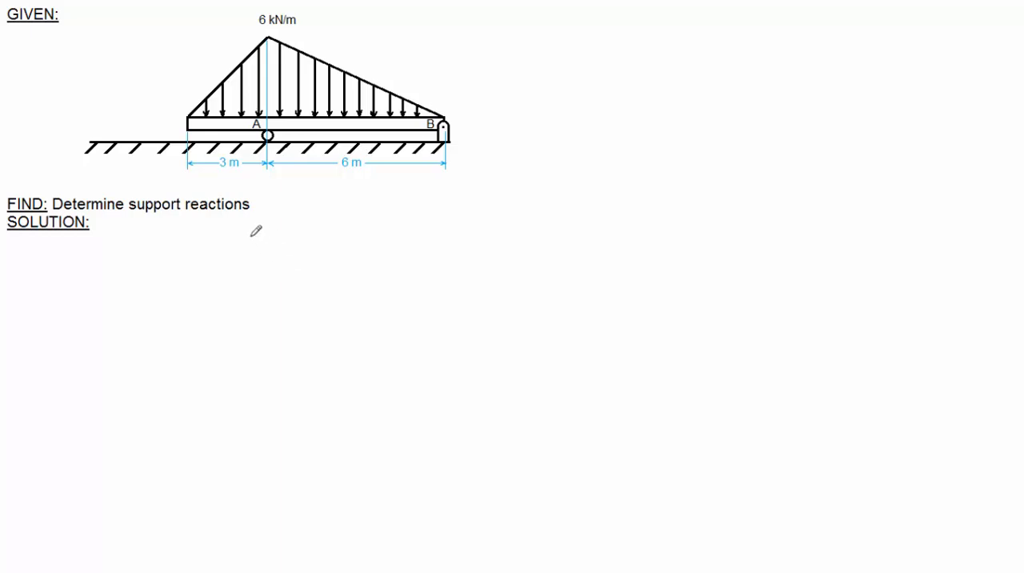
mouse_move(49, 200)
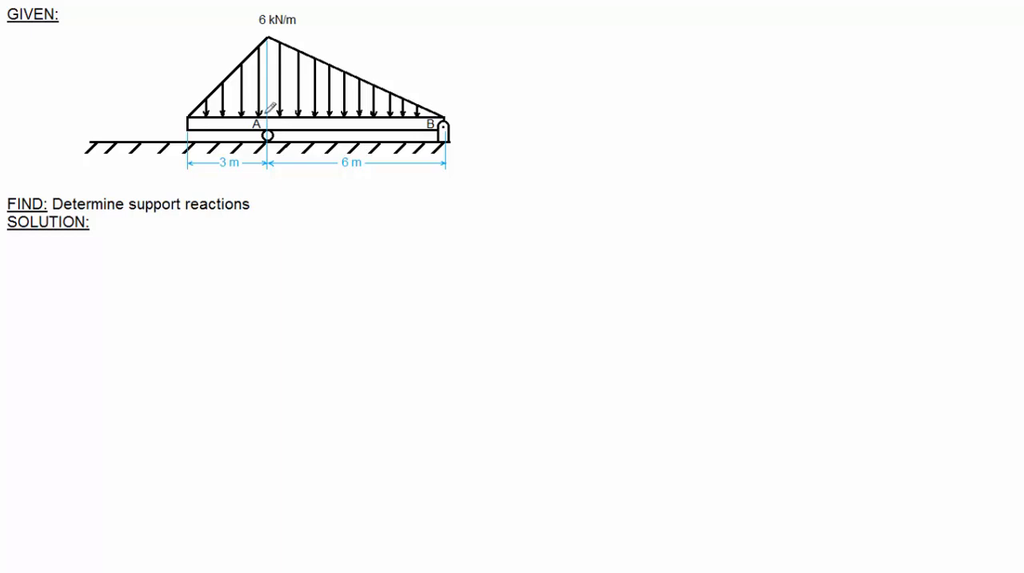
mouse_move(220, 44)
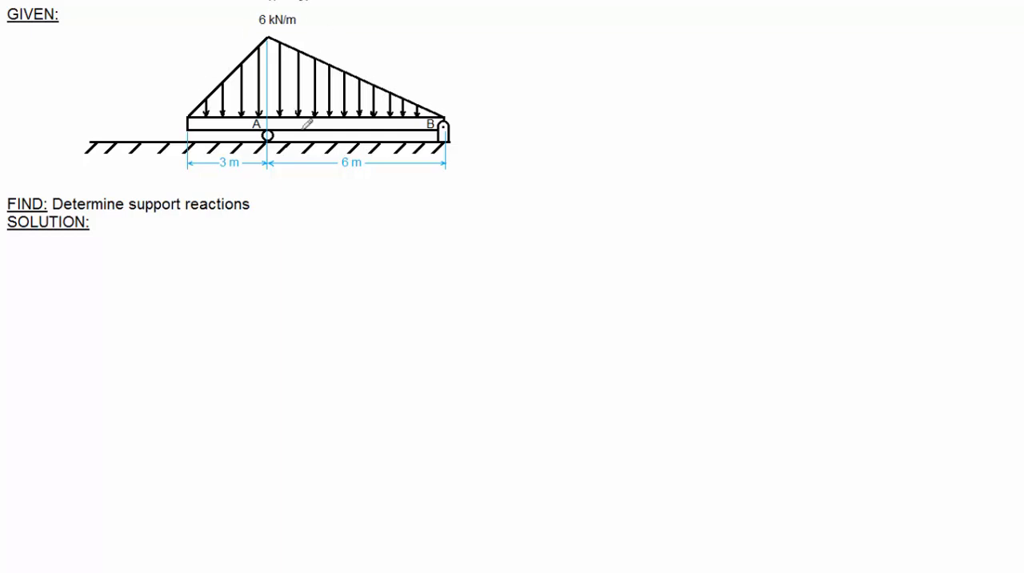
mouse_move(304, 57)
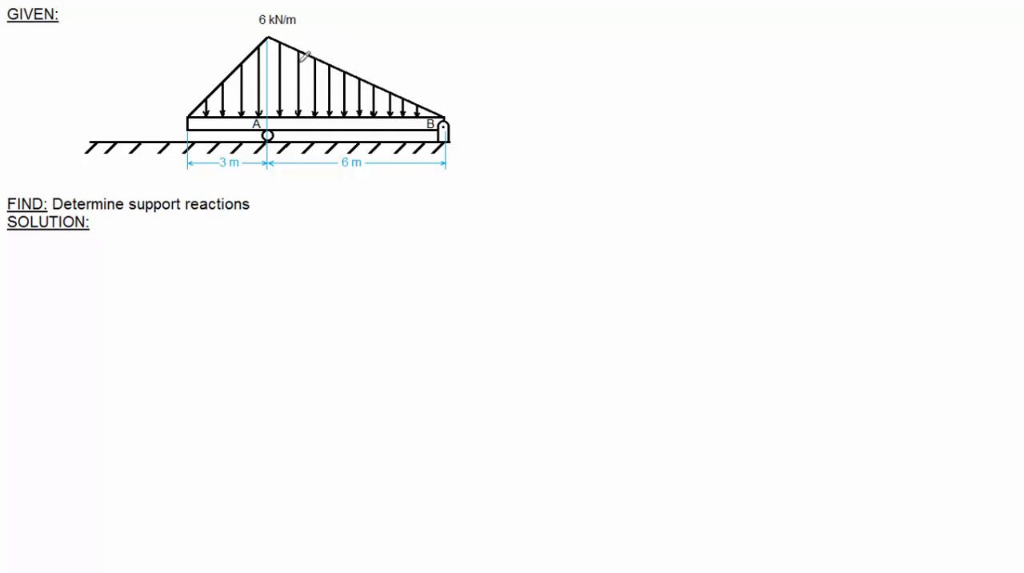